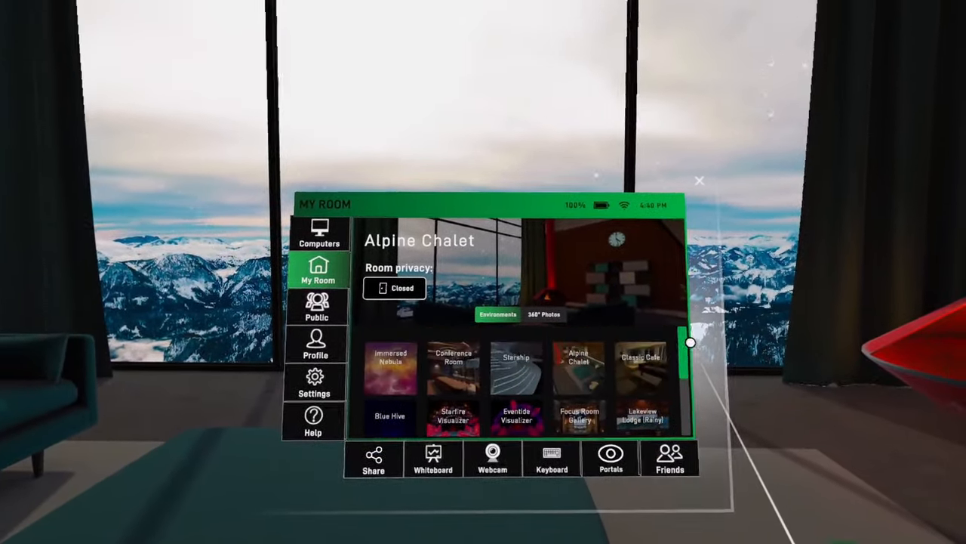
- Switch the room to the Starship environment and bring the virtual monitors back into view
left_click(516, 363)
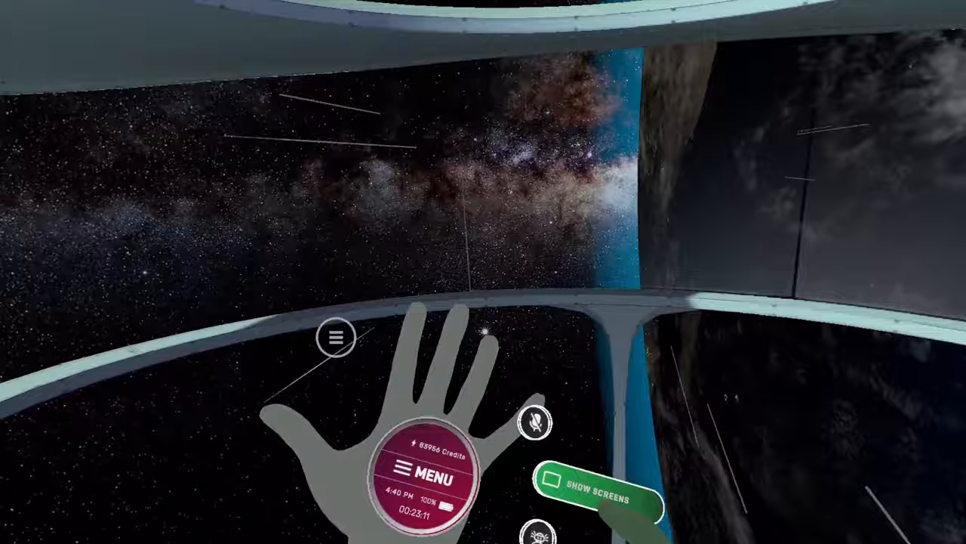
left_click(597, 494)
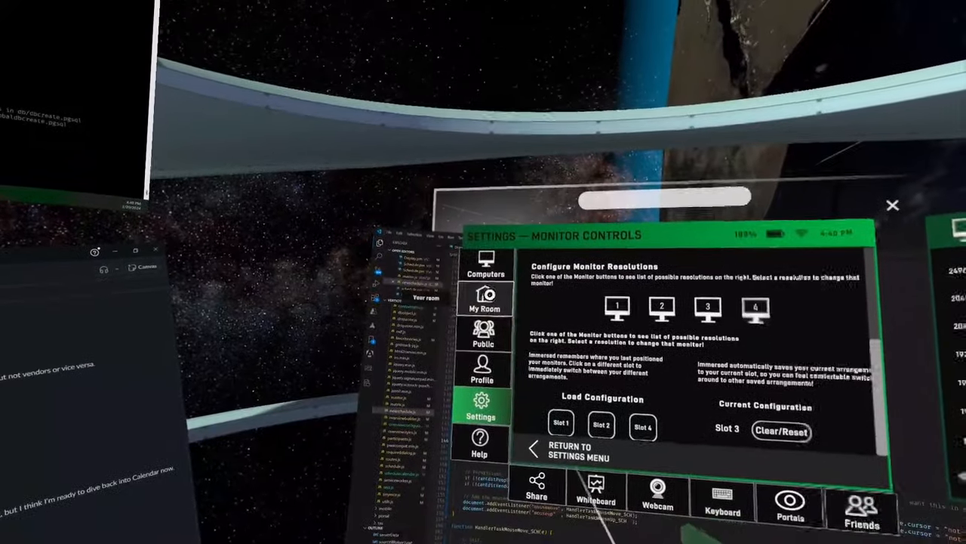
- Apply the Green Screen backdrop from My Room's 360° Photos list
left_click(484, 299)
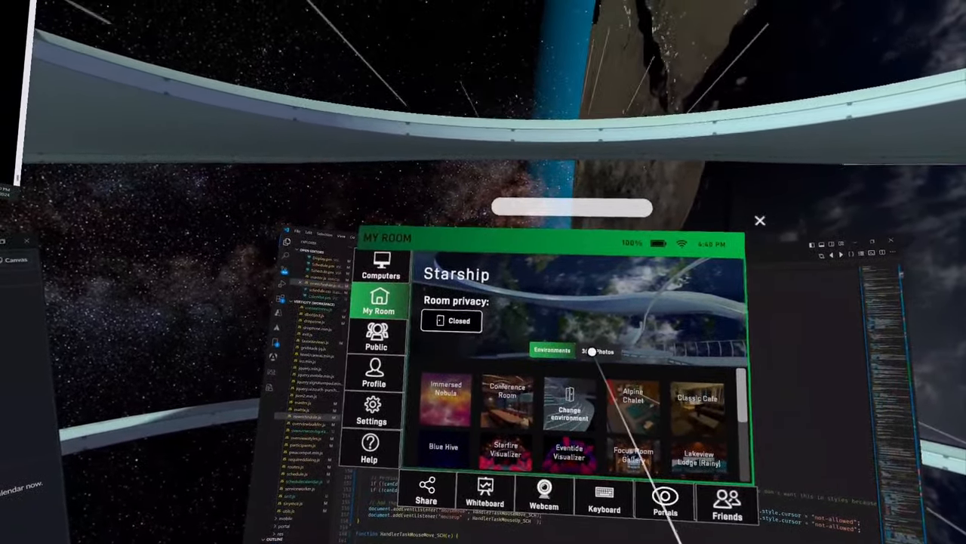
left_click(606, 350)
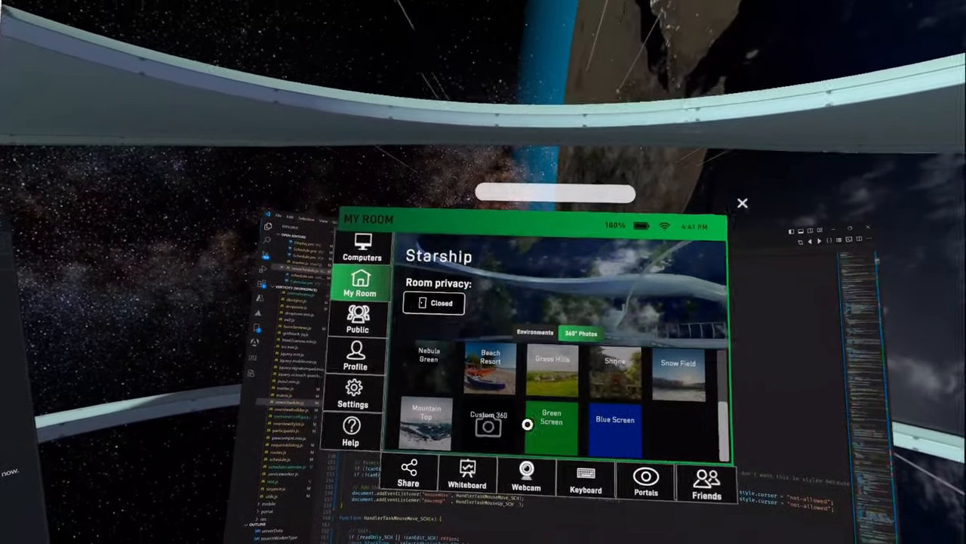
left_click(551, 427)
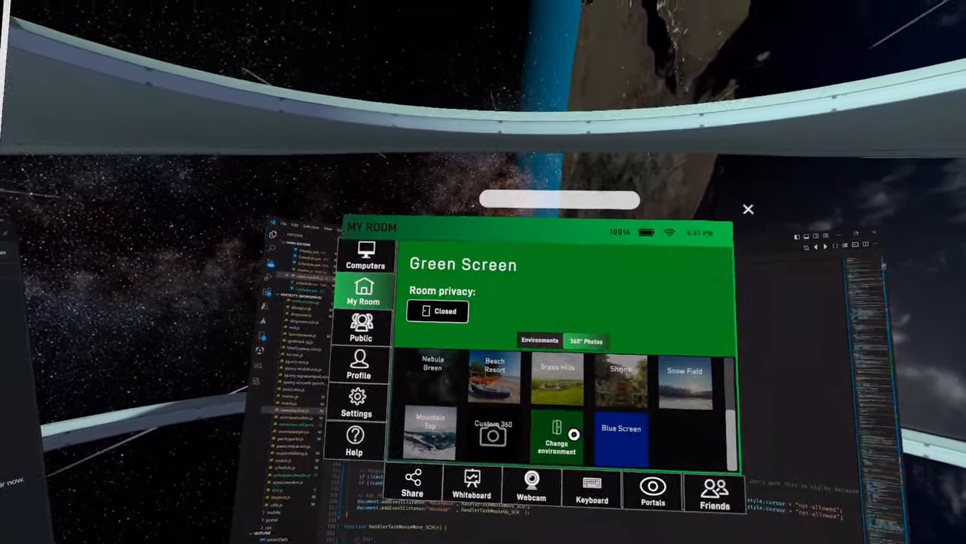
left_click(748, 209)
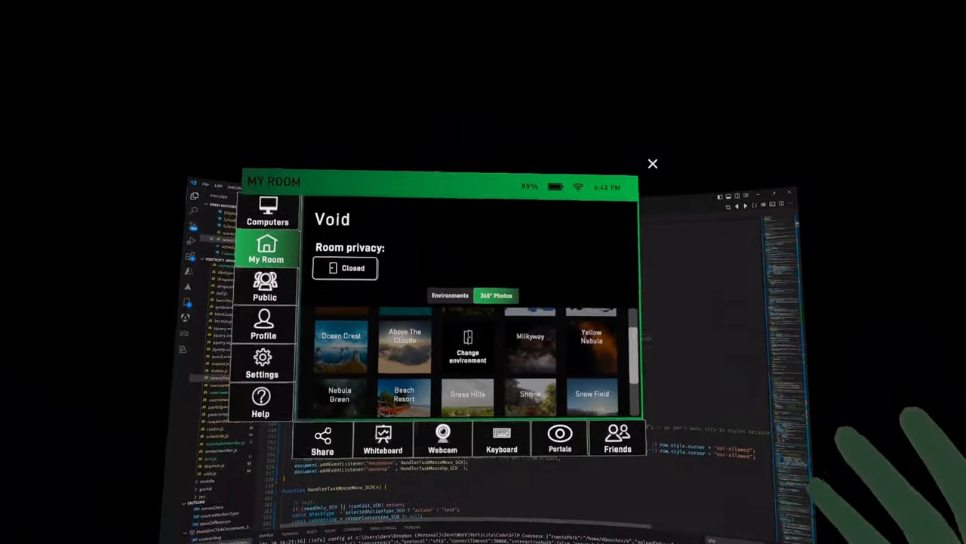
- Apply the Milkyway starfield 360° photo as the room's surroundings
left_click(530, 344)
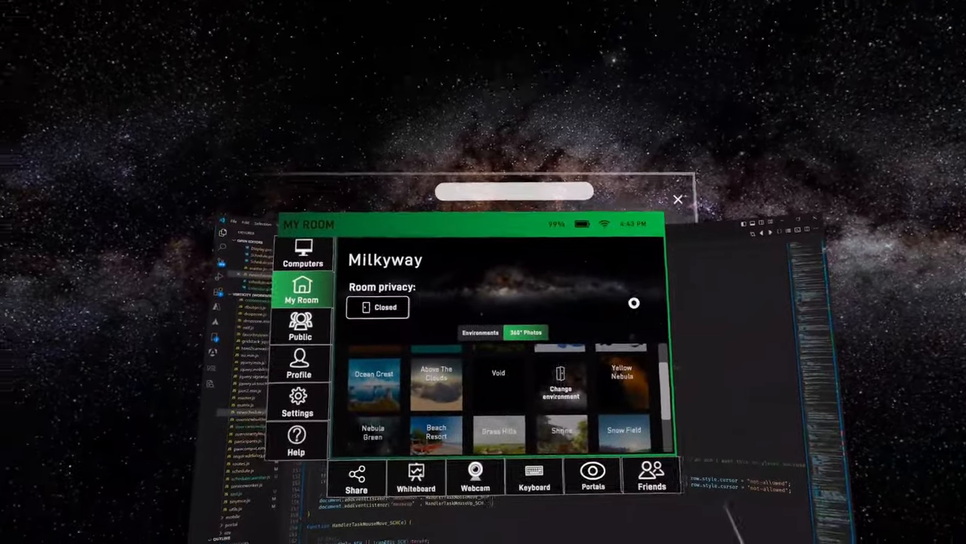
- Apply the Yellow Nebula photo, then pick Nebula Green as the backdrop
left_click(621, 371)
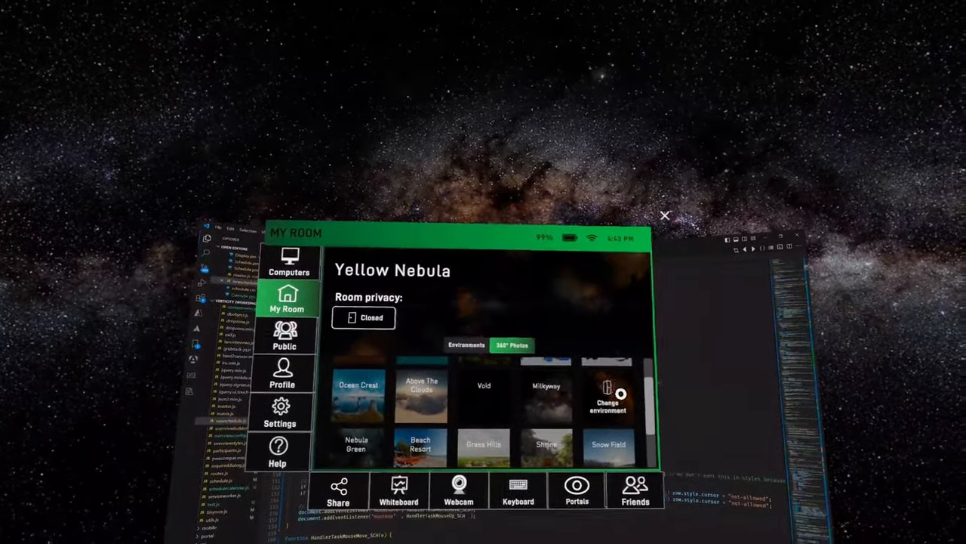
left_click(664, 215)
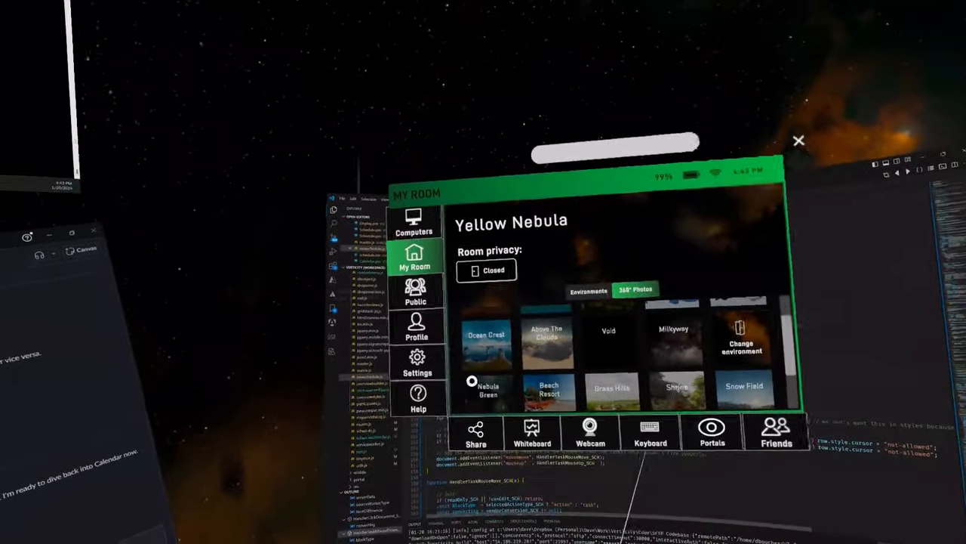
left_click(798, 141)
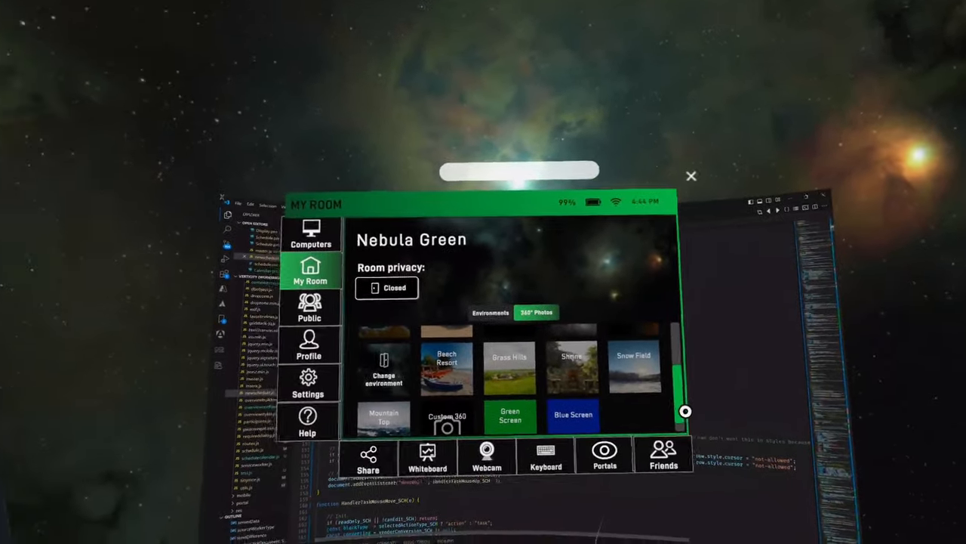
- Cycle the backdrop through Shrine and Grass Hills to Above The Clouds
left_click(384, 414)
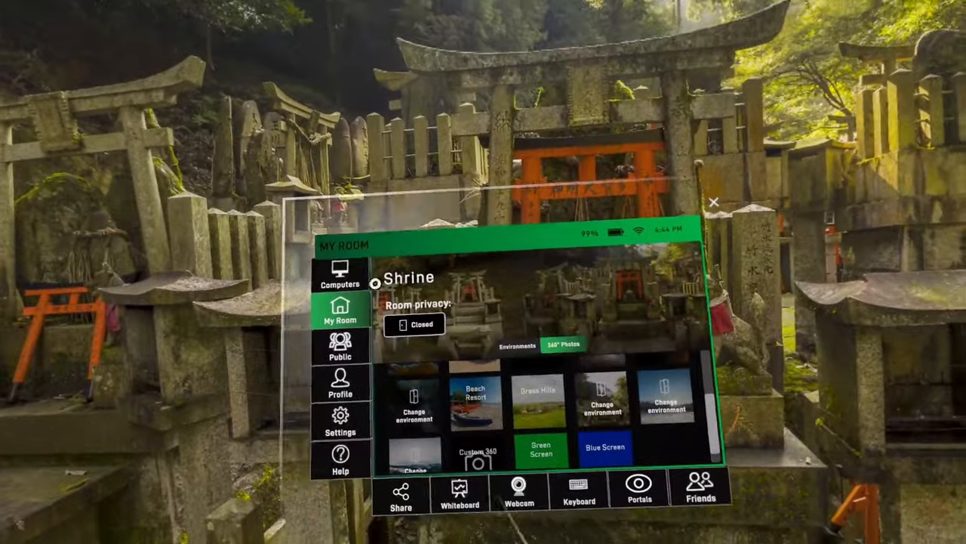
left_click(539, 397)
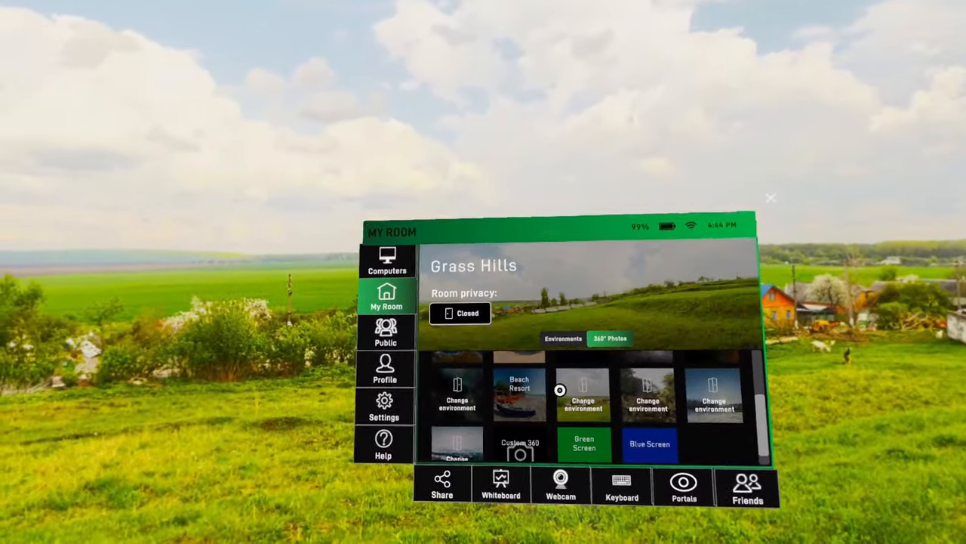
left_click(518, 391)
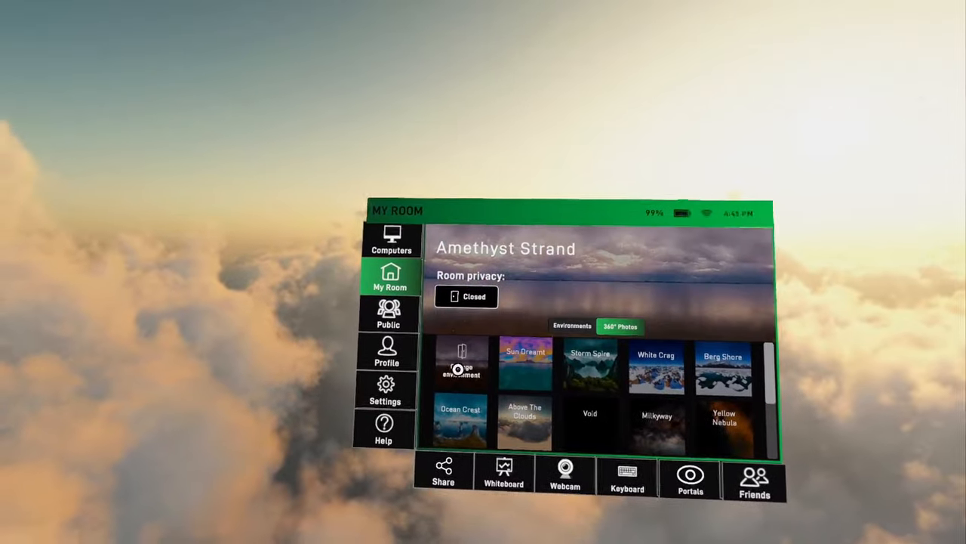
left_click(525, 423)
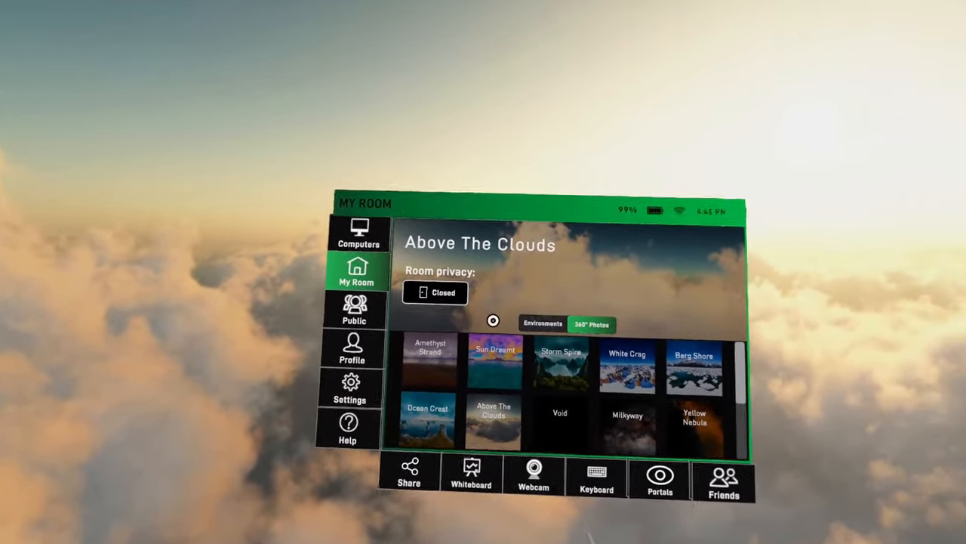
left_click(693, 366)
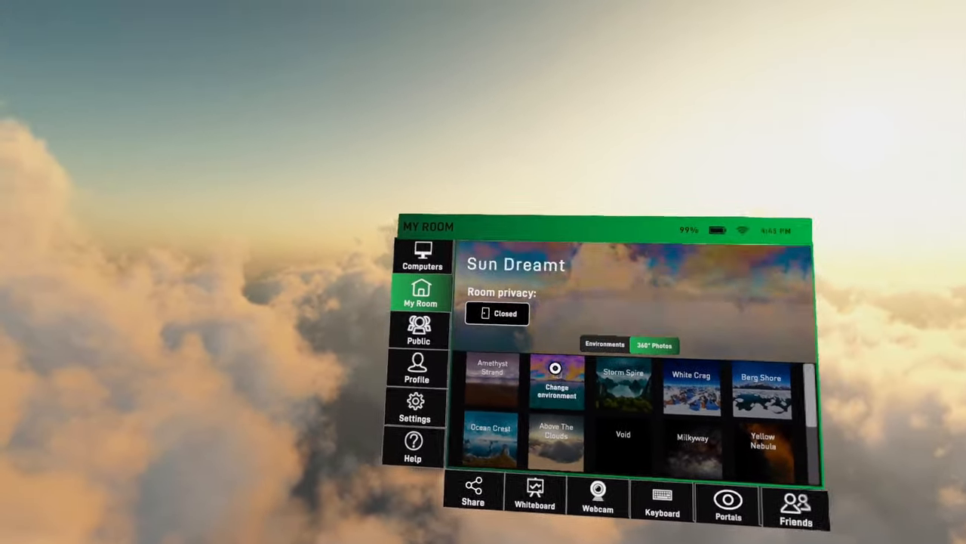
left_click(556, 434)
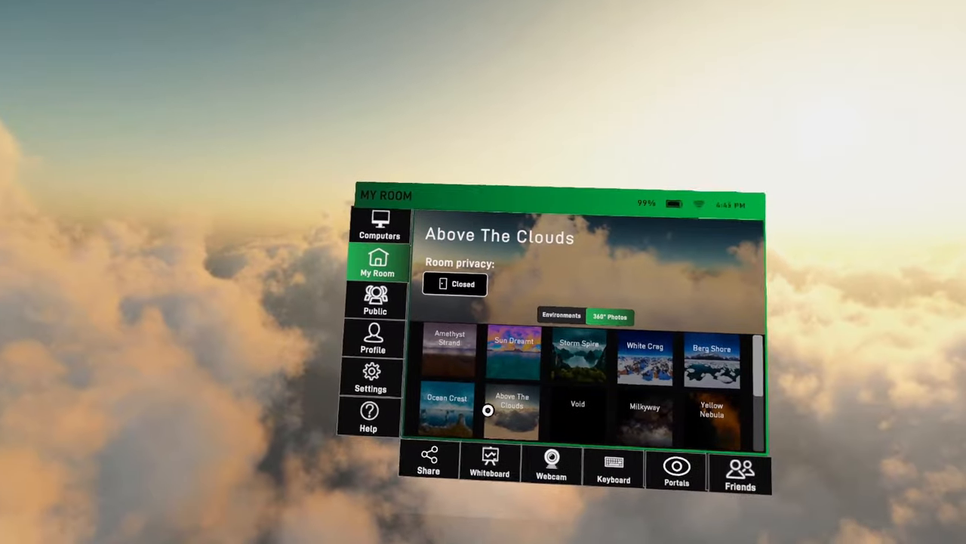
left_click(450, 355)
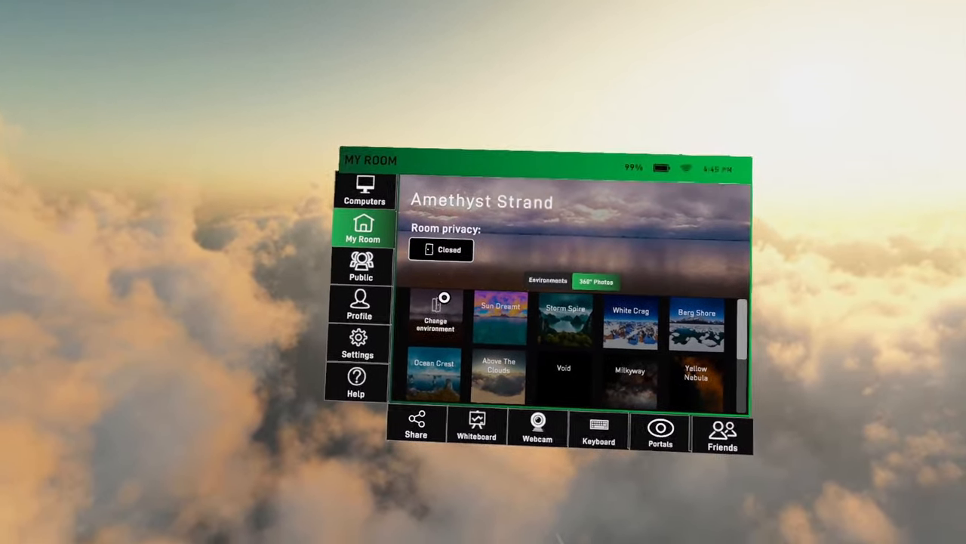
left_click(498, 370)
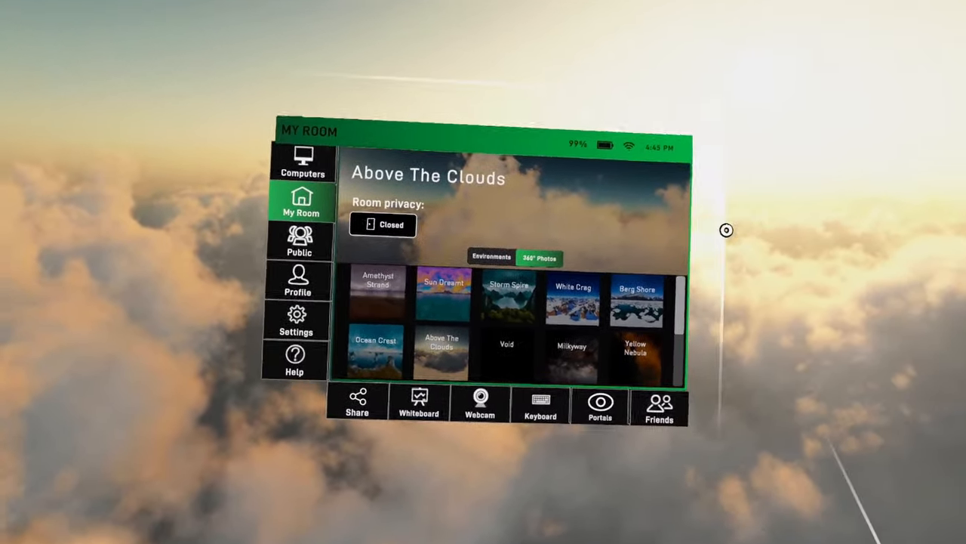
left_click(378, 297)
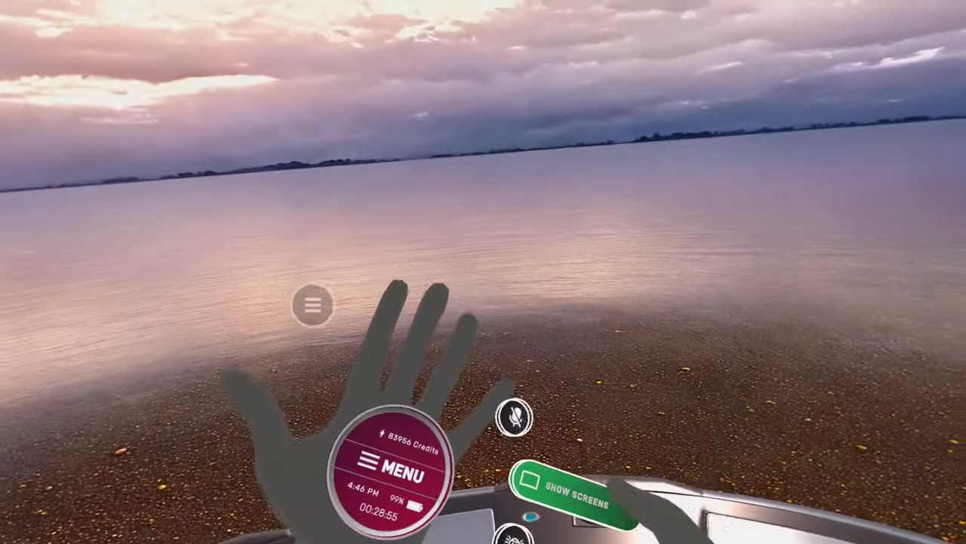
- Show the desktop screens and load monitor configuration slot 2
left_click(570, 497)
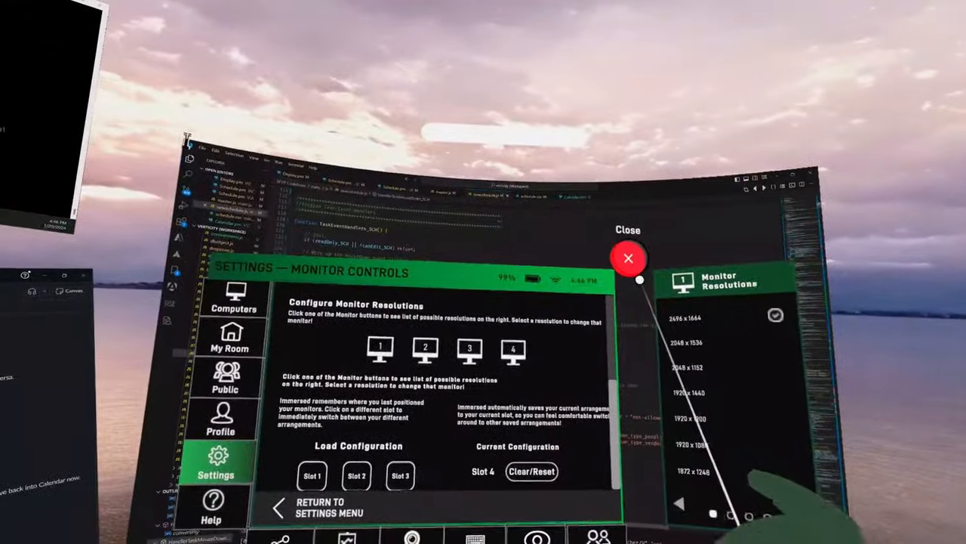
left_click(628, 258)
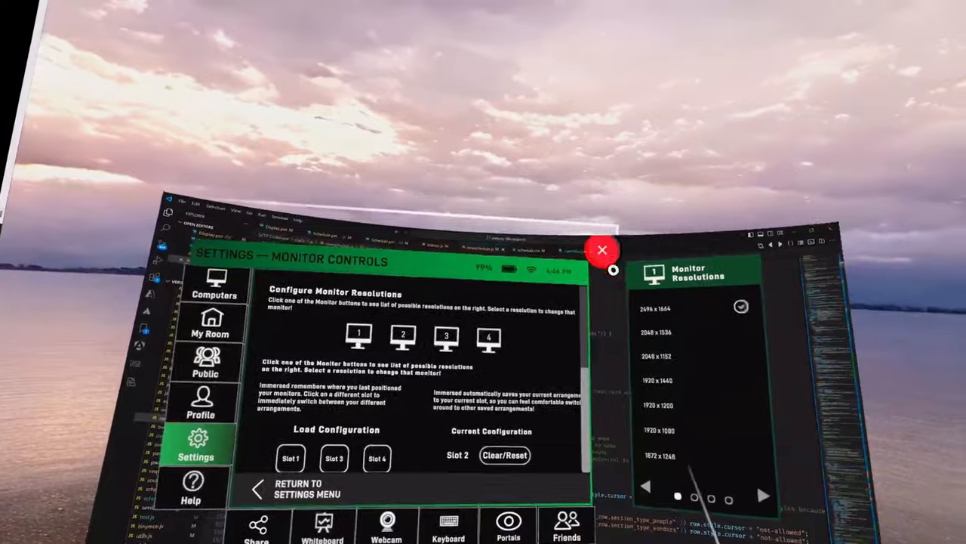
left_click(602, 249)
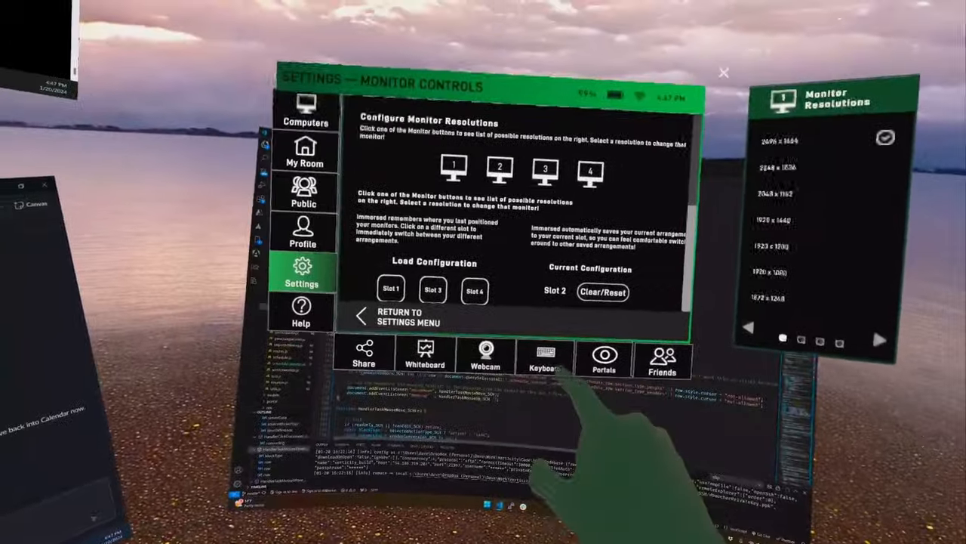
left_click(542, 355)
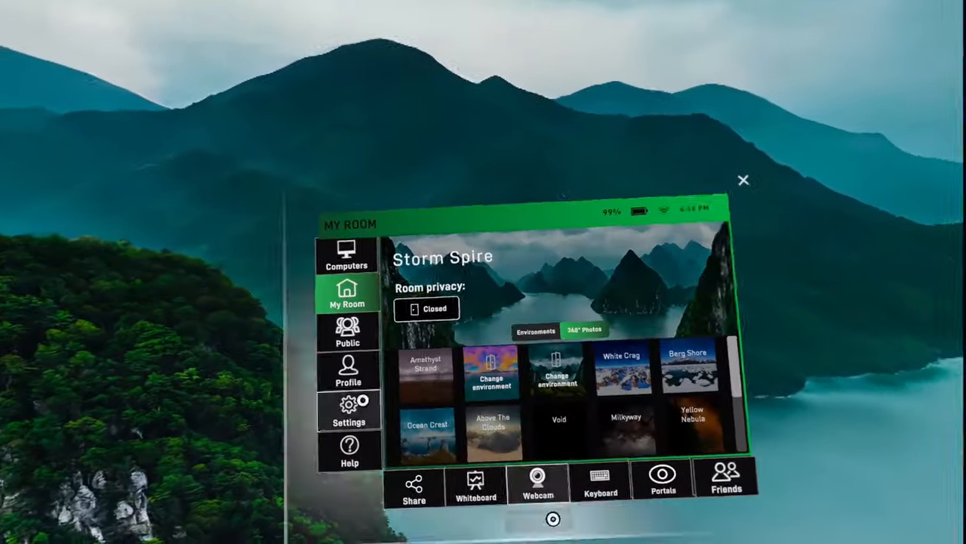
- Choose the Storm Spire 360° photo as the room environment
left_click(690, 366)
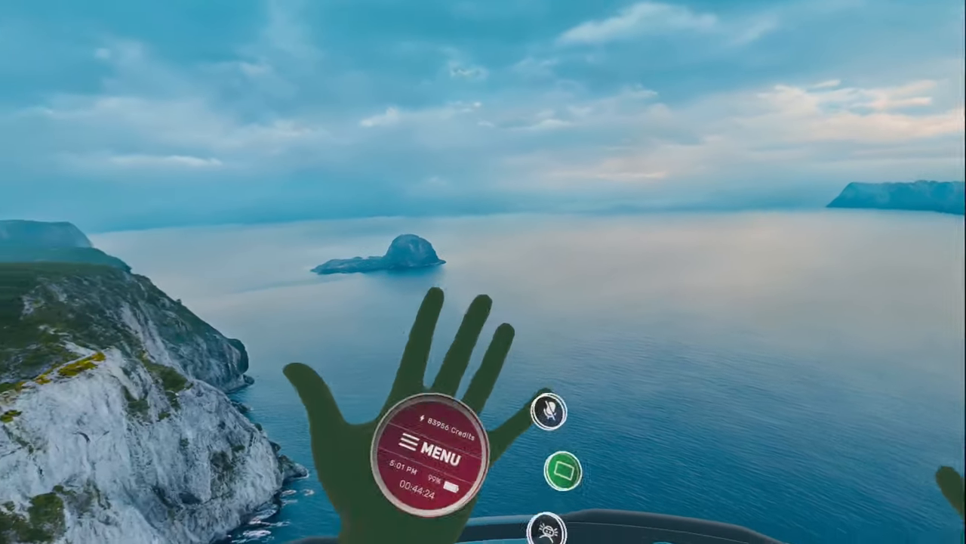
- Switch the surroundings to a cliffside ocean view with a rocky islet
left_click(436, 449)
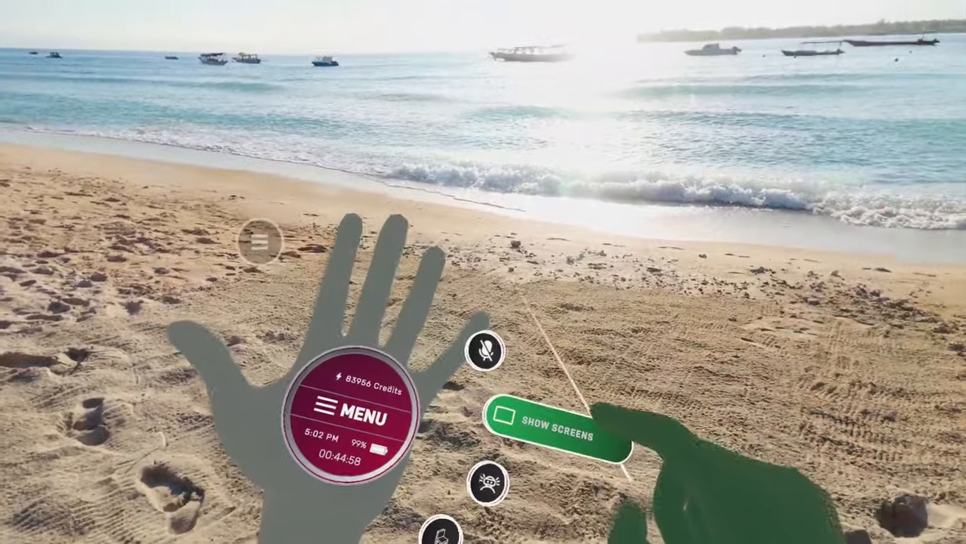
- Show the screens and open a headset folder in SideQuest's File Manager
left_click(551, 420)
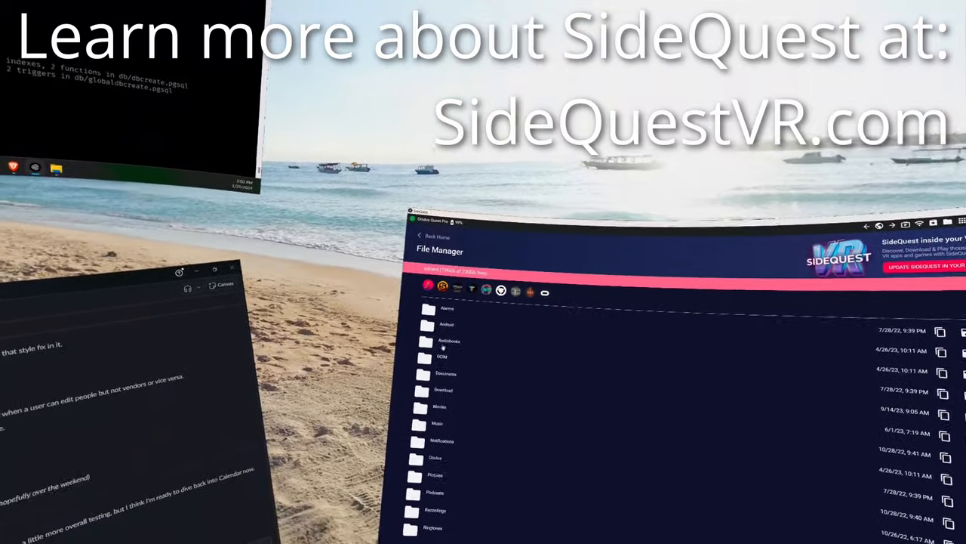
double_click(446, 324)
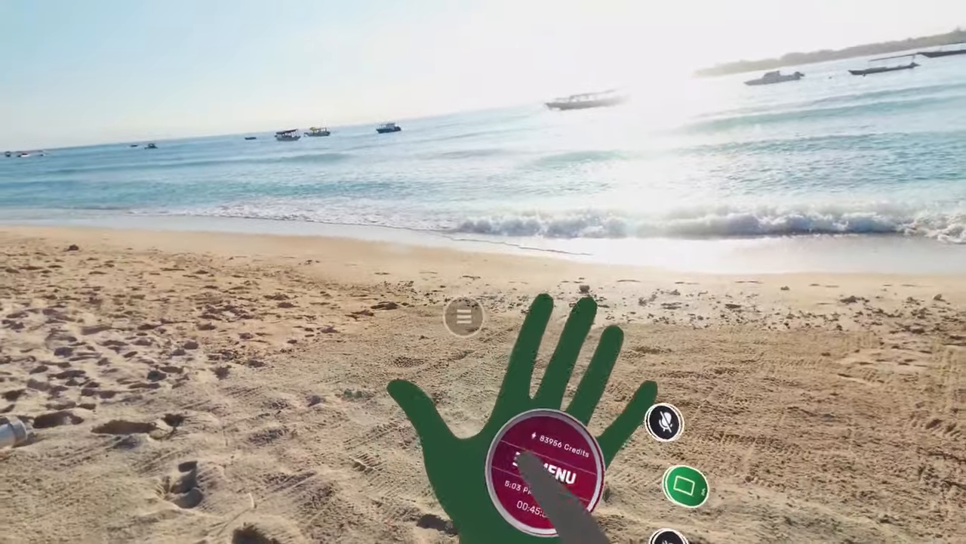
- Open Immersed's main menu from the wrist MENU button
left_click(551, 472)
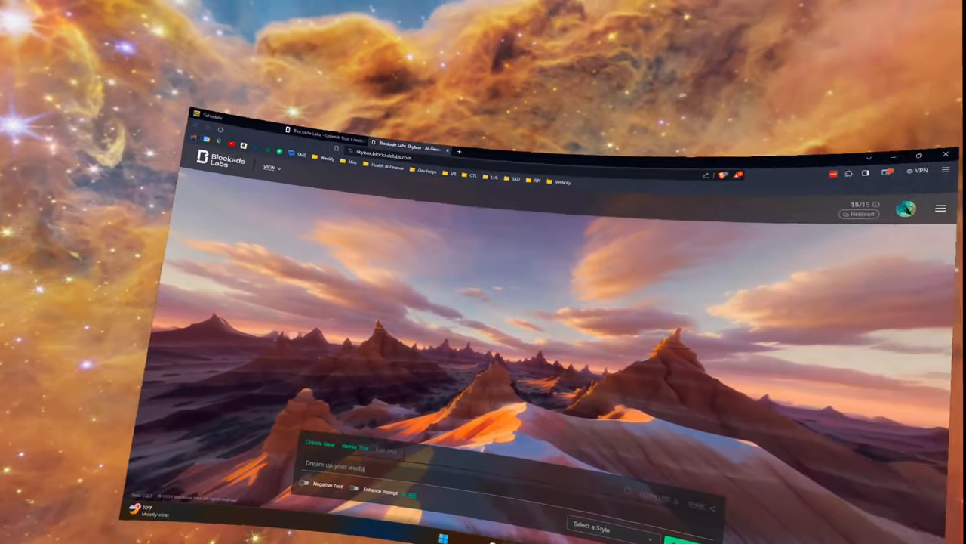
- Describe a Lord of the Rings daylight world and generate it in Fantasy's Radiant Painting style
left_click(906, 209)
type("Create a scene similar to something from Lord of the Rings")
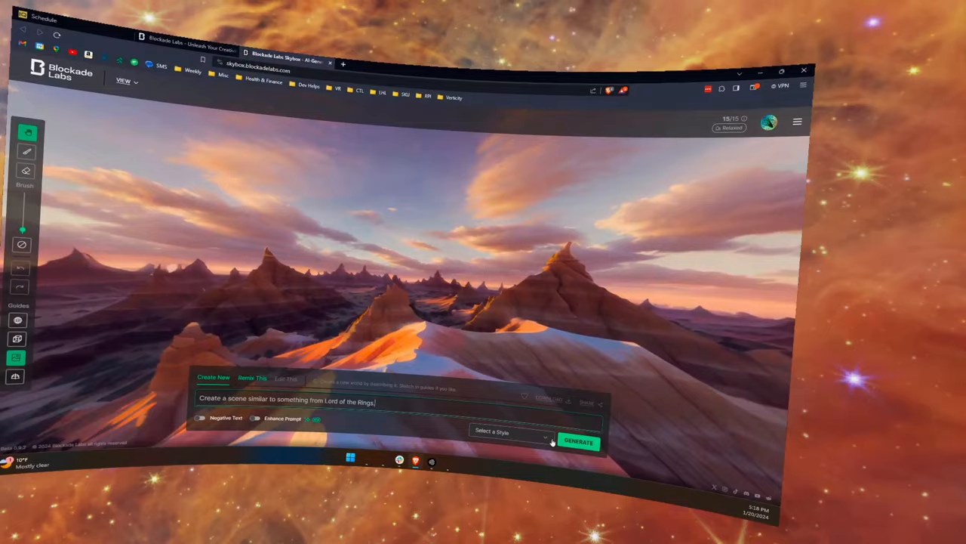
left_click(510, 431)
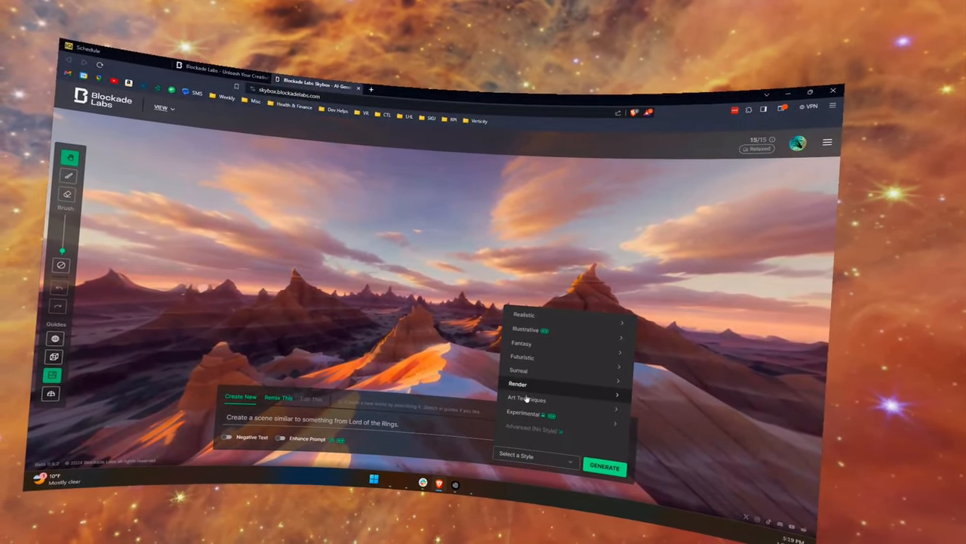
left_click(522, 342)
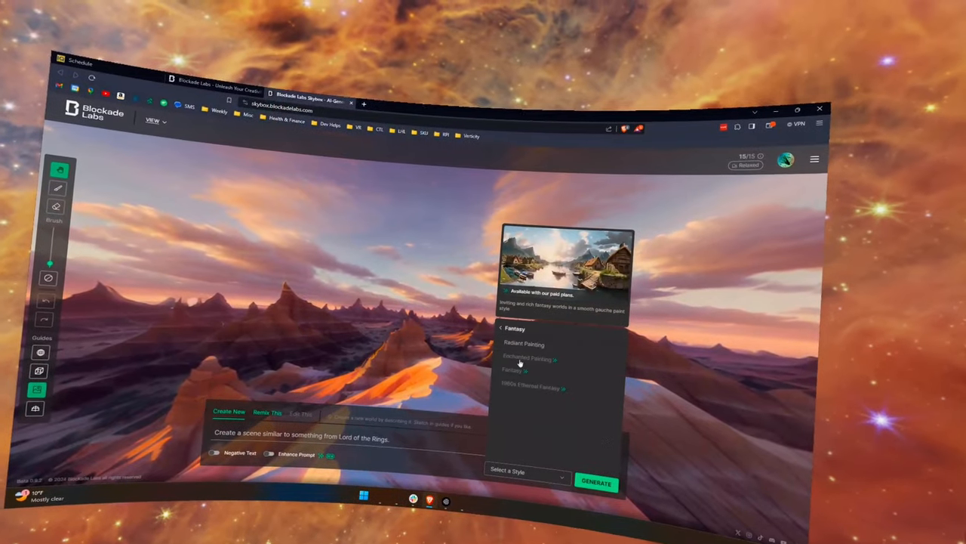
left_click(523, 344)
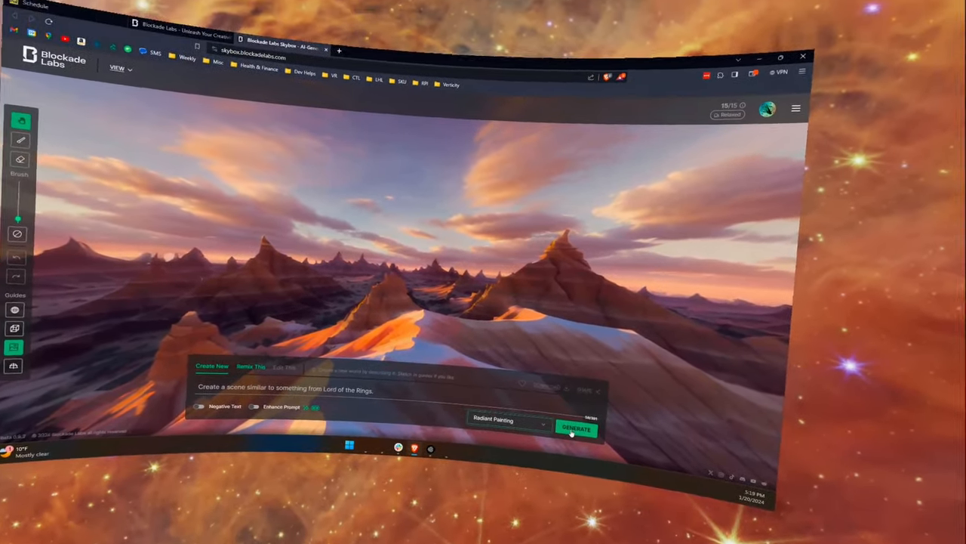
left_click(576, 429)
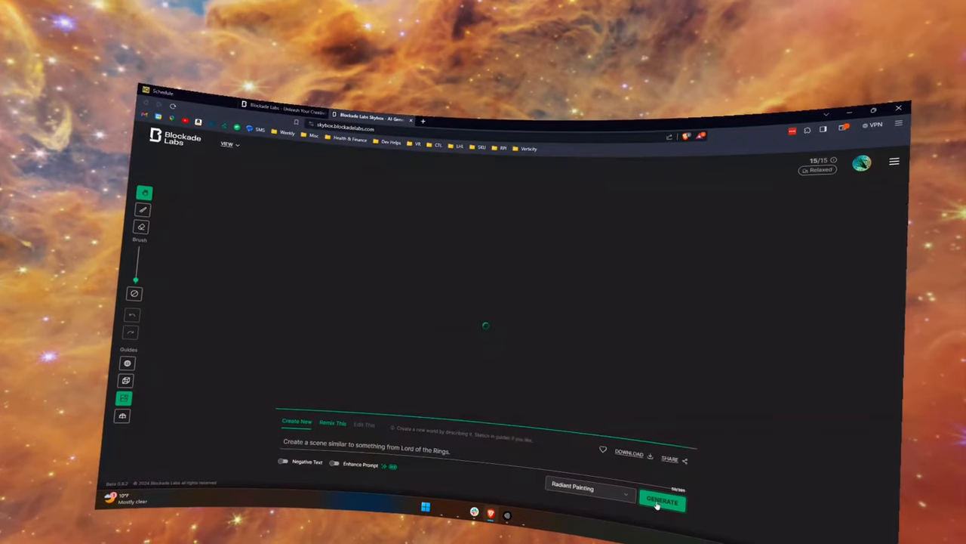
- Regenerate the skybox from the prompt and download the daylight skybox image
left_click(661, 500)
type(" in bright daylight with warriors on horseback")
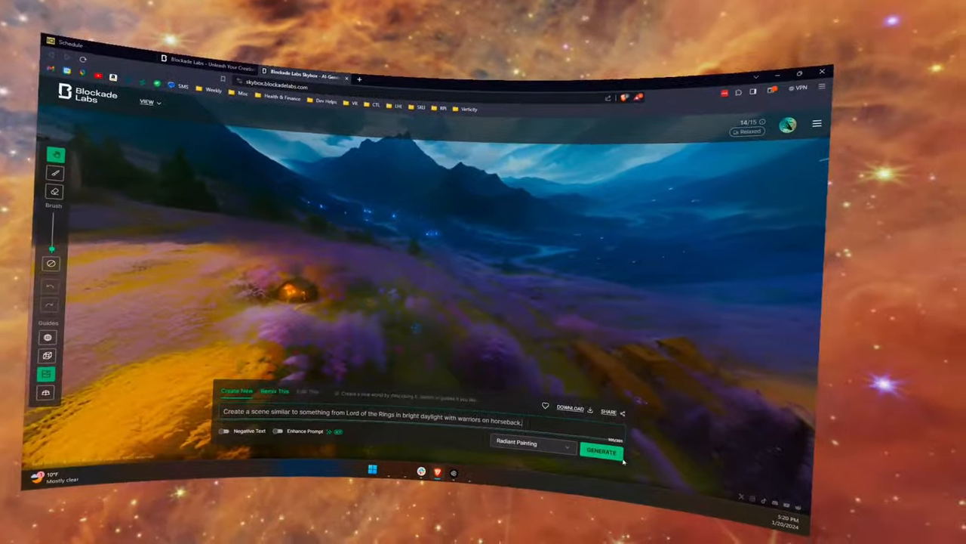
left_click(602, 451)
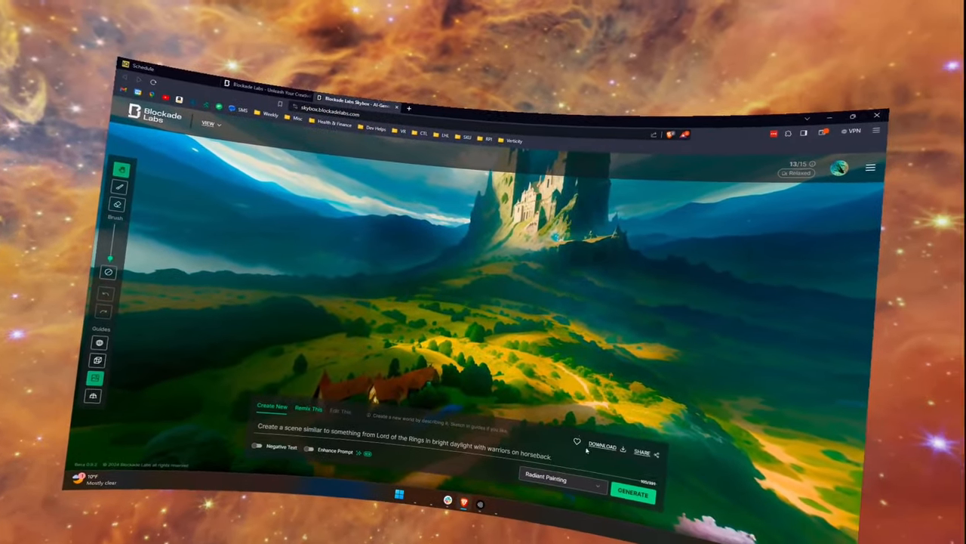
left_click(602, 445)
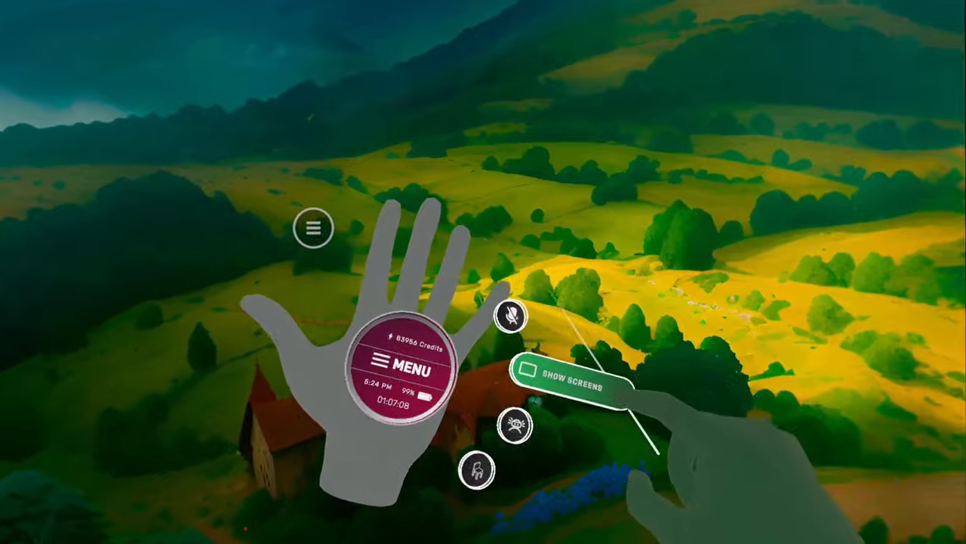
- Tap Show Screens to bring the virtual screens back over the hillside environment
left_click(573, 380)
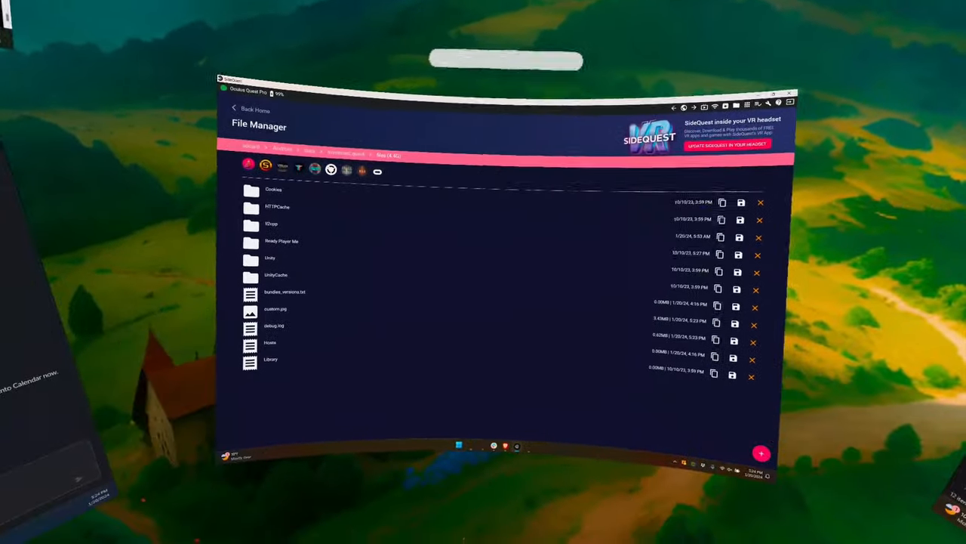